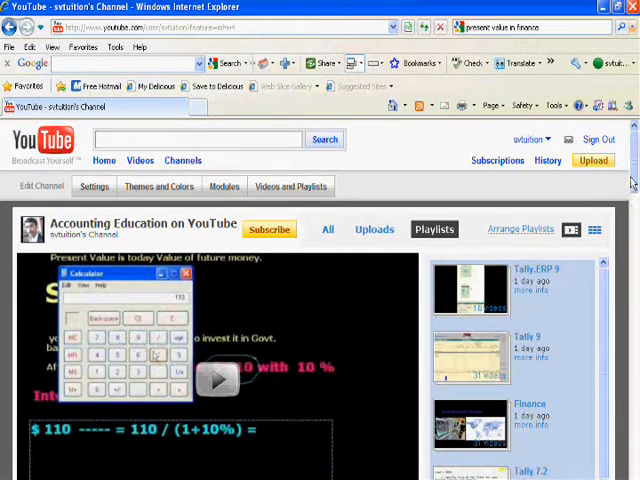
Scroll down the Accounting Education channel page past the featured video and details.
{"action": "scroll", "scroll_direction": "down", "scroll_amount": 3}
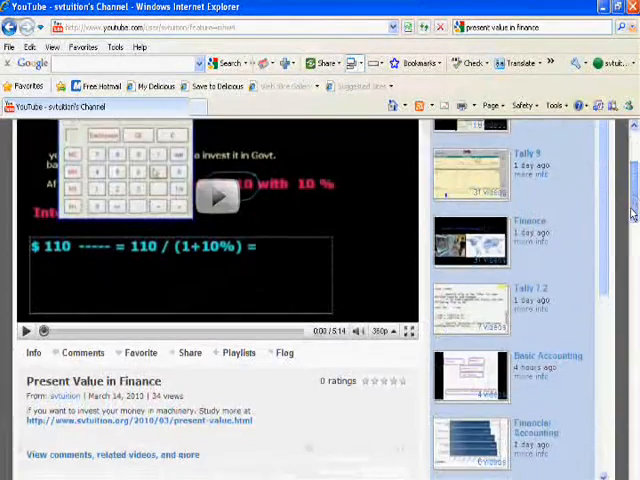
{"action": "scroll", "scroll_direction": "down", "scroll_amount": 3}
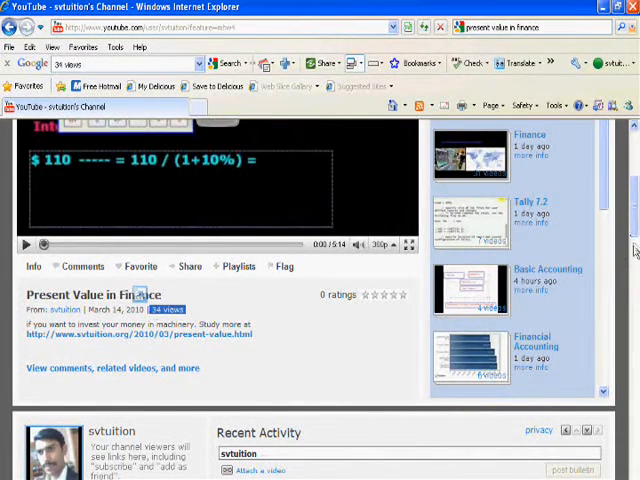
{"action": "scroll", "scroll_direction": "down", "scroll_amount": 3}
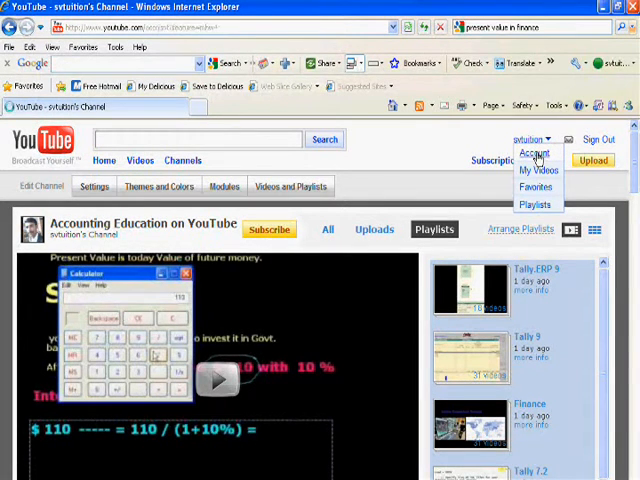
Go to Account Settings and expand the sidebar sections to reveal Insight: Statistics and Data.
{"action": "left_click", "coordinate": [532, 152]}
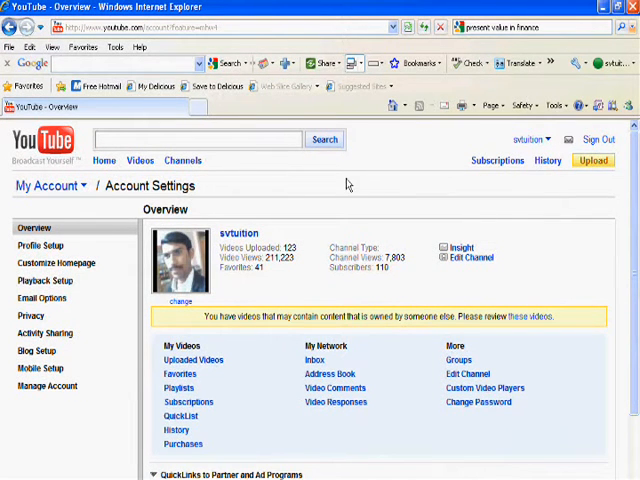
{"action": "mouse_move", "coordinate": [4, 216]}
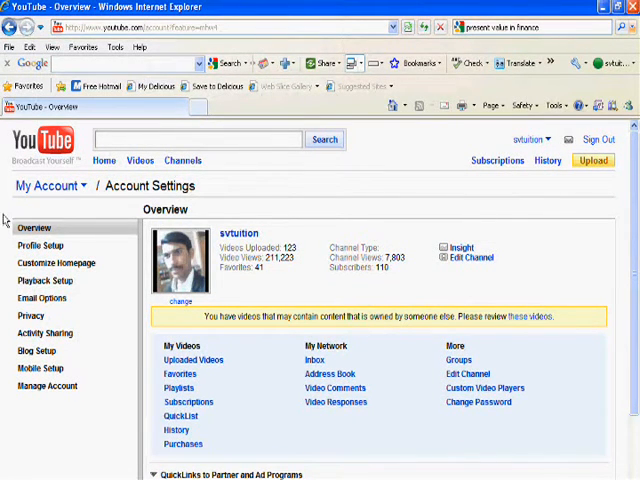
{"action": "left_click", "coordinate": [50, 186]}
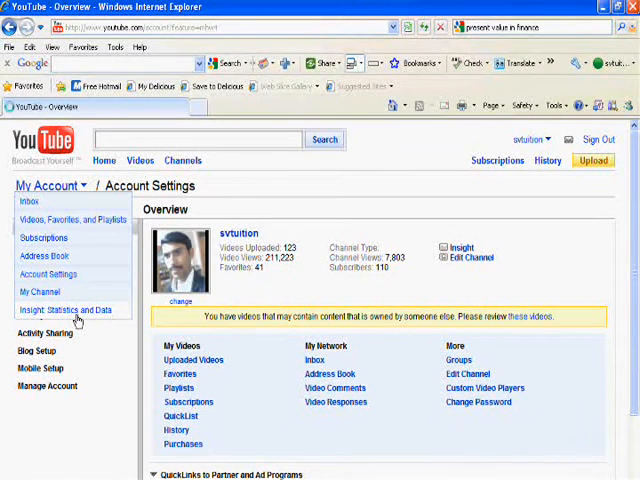
View the Insight summary: total views over time, demographics and popularity by region.
{"action": "left_click", "coordinate": [64, 308]}
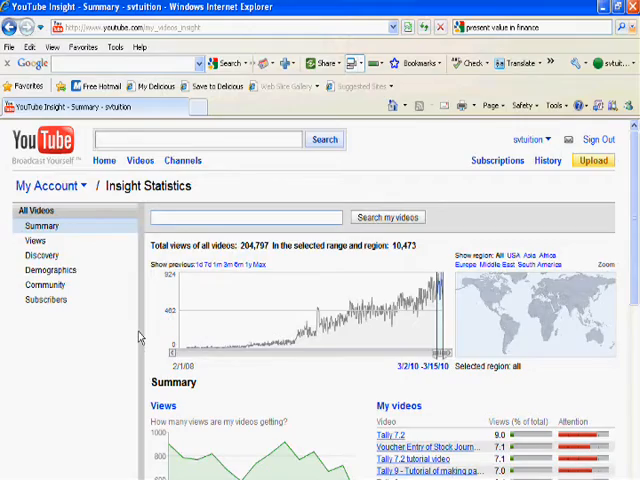
{"action": "scroll", "scroll_direction": "down", "scroll_amount": 3}
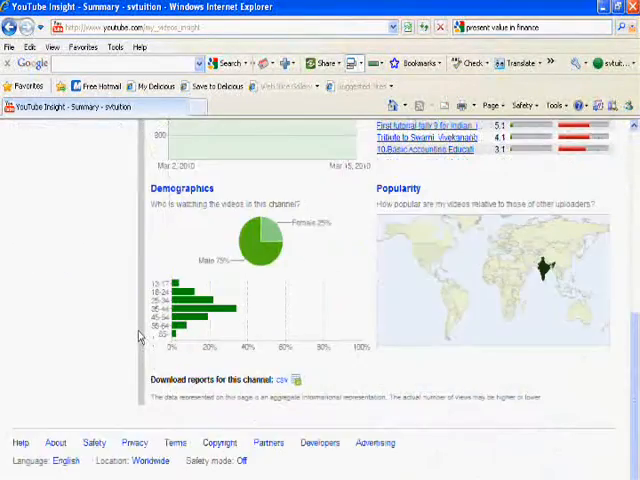
{"action": "scroll", "scroll_direction": "up", "scroll_amount": 3}
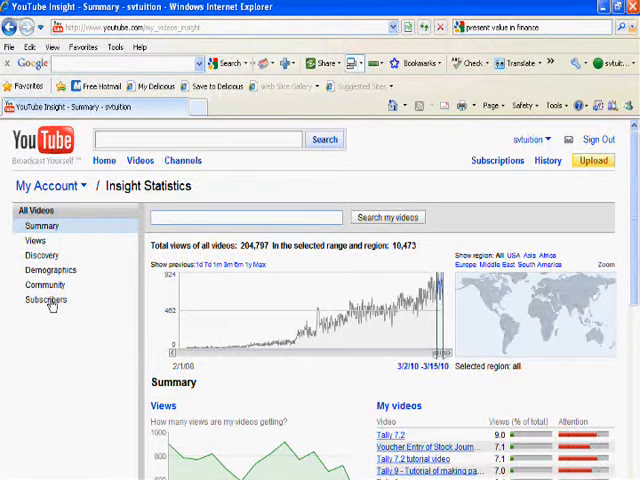
Review the Subscribers report: 110 subscribers, daily events and countries with biggest change.
{"action": "left_click", "coordinate": [46, 300]}
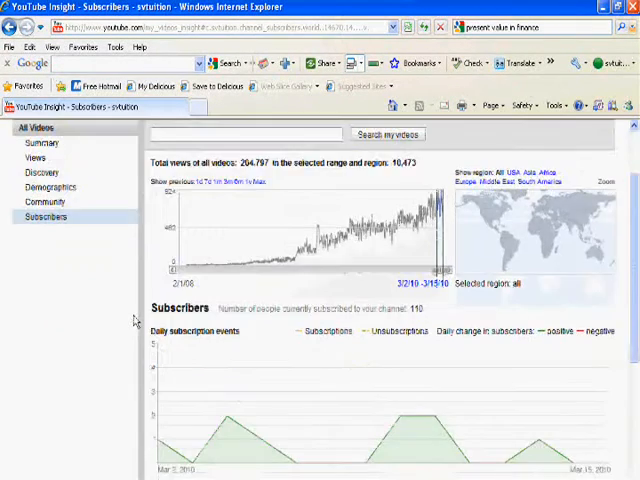
{"action": "scroll", "scroll_direction": "down", "scroll_amount": 3}
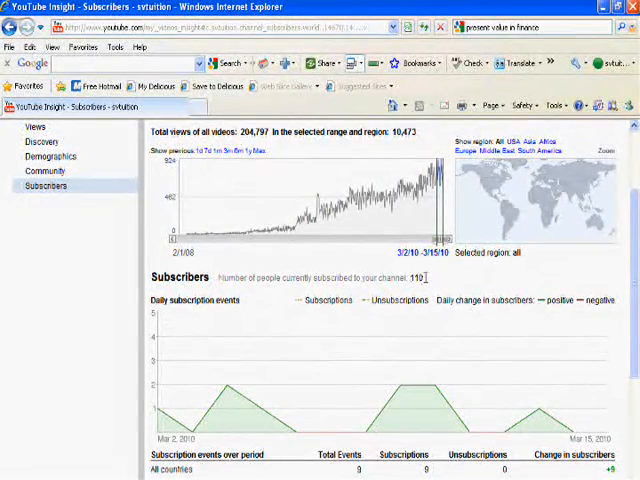
{"action": "scroll", "scroll_direction": "down", "scroll_amount": 3}
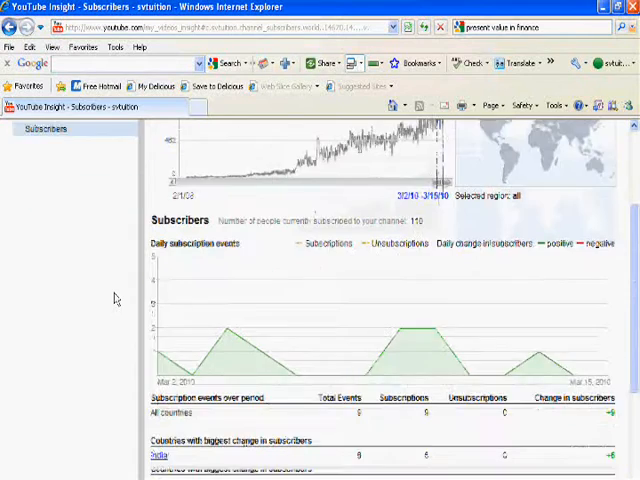
{"action": "scroll", "scroll_direction": "down", "scroll_amount": 3}
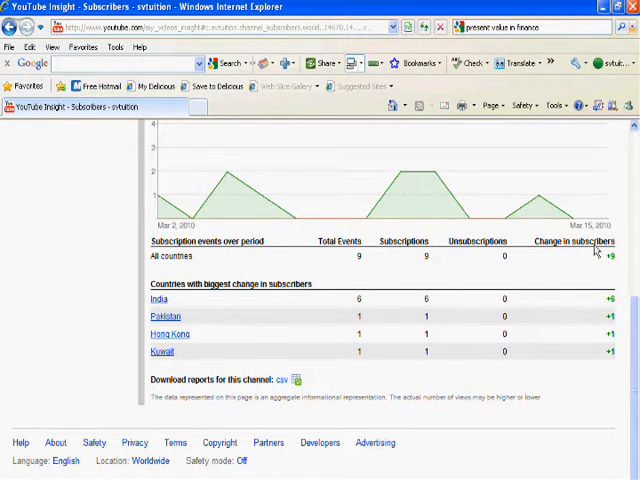
{"action": "scroll", "scroll_direction": "up", "scroll_amount": 3}
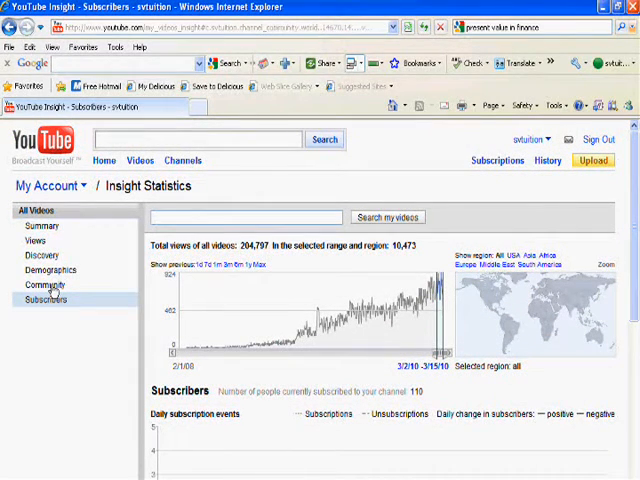
View the Community engagement report from the Insight menu.
{"action": "left_click", "coordinate": [44, 284]}
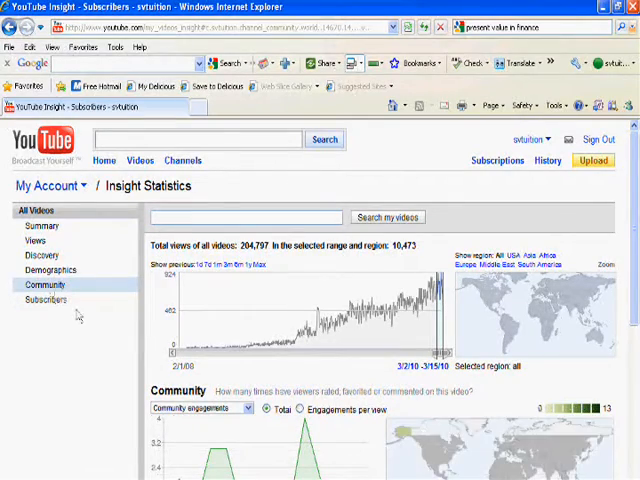
{"action": "scroll", "scroll_direction": "down", "scroll_amount": 3}
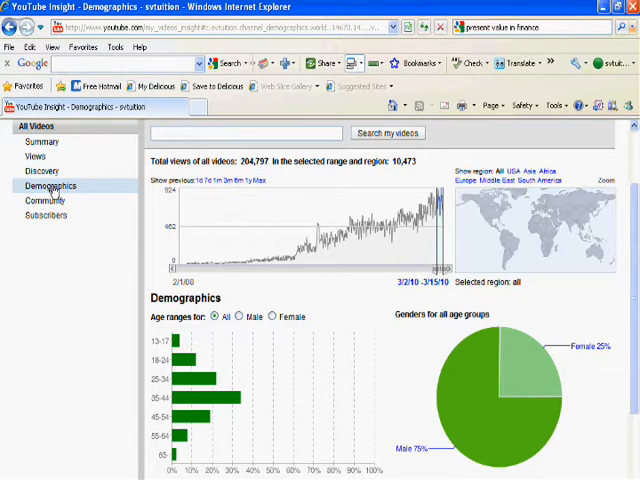
Review the full age-range breakdown and the report download option in Demographics.
{"action": "scroll", "scroll_direction": "down", "scroll_amount": 3}
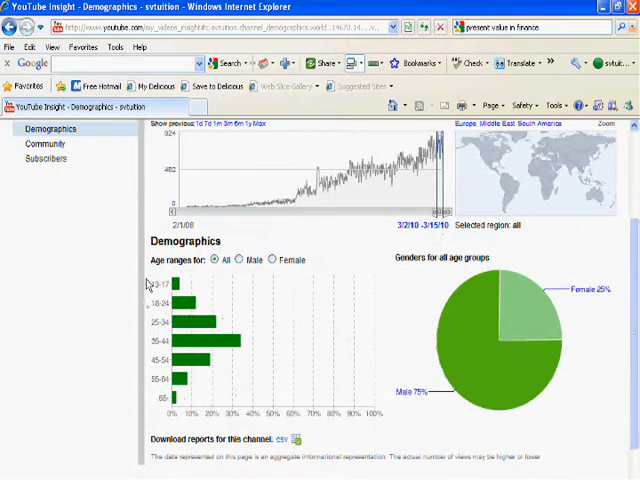
{"action": "mouse_move", "coordinate": [218, 350]}
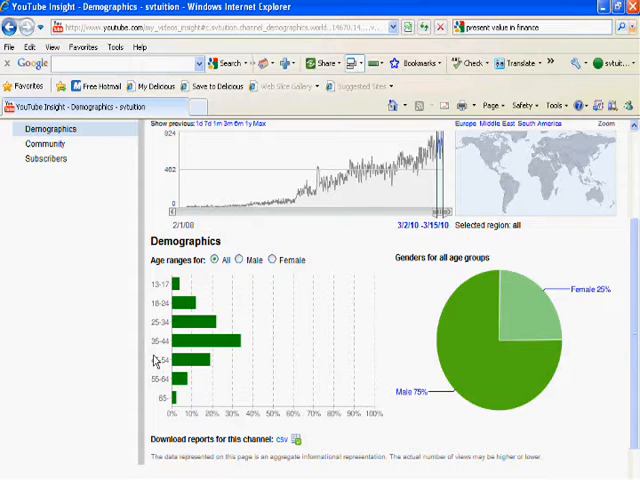
{"action": "mouse_move", "coordinate": [568, 342]}
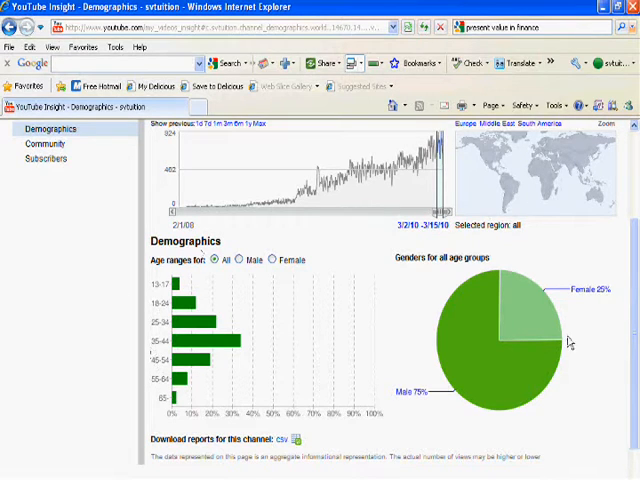
{"action": "mouse_move", "coordinate": [562, 330]}
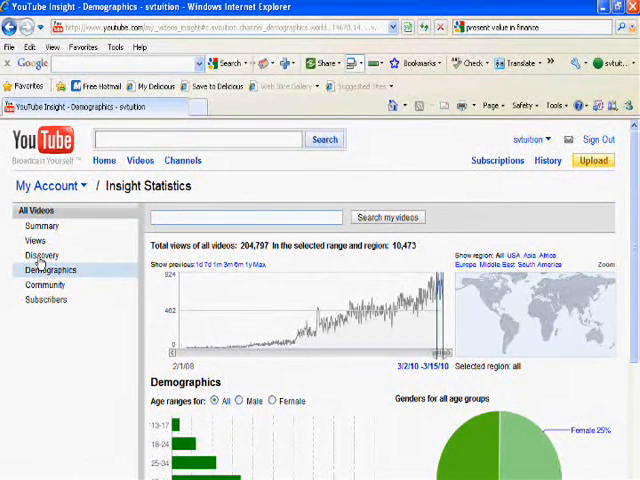
View the Discovery report's Source of views table: Related videos, YouTube search, Google search.
{"action": "left_click", "coordinate": [42, 256]}
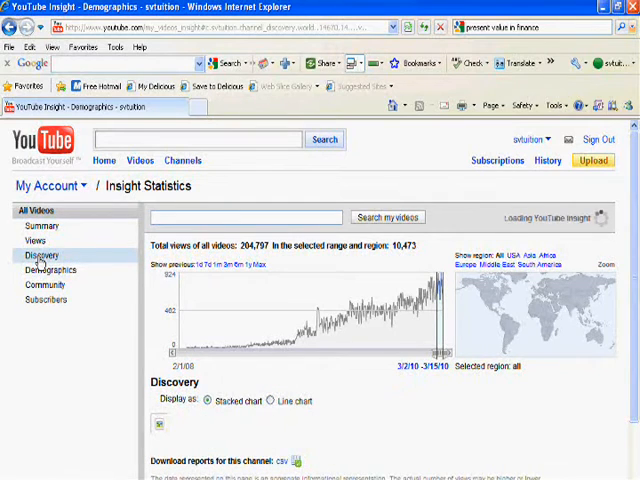
{"action": "left_click", "coordinate": [42, 256]}
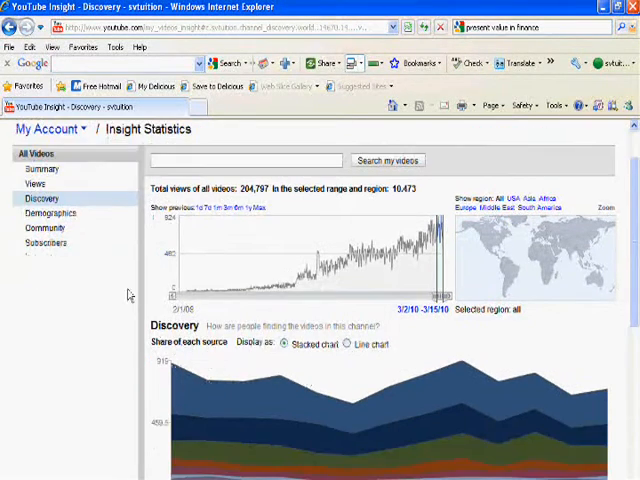
{"action": "scroll", "scroll_direction": "down", "scroll_amount": 3}
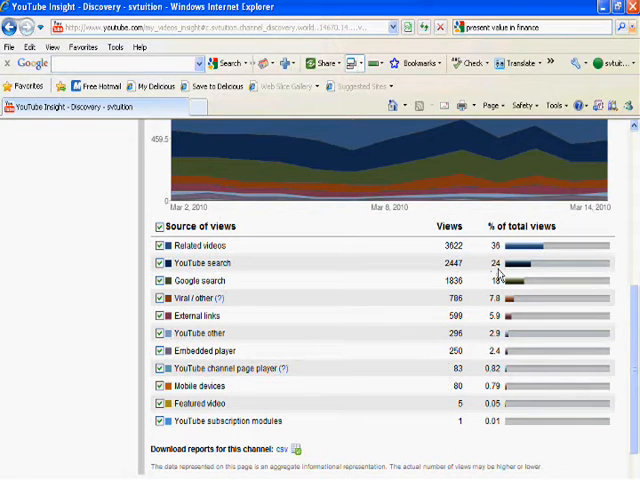
{"action": "mouse_move", "coordinate": [520, 292]}
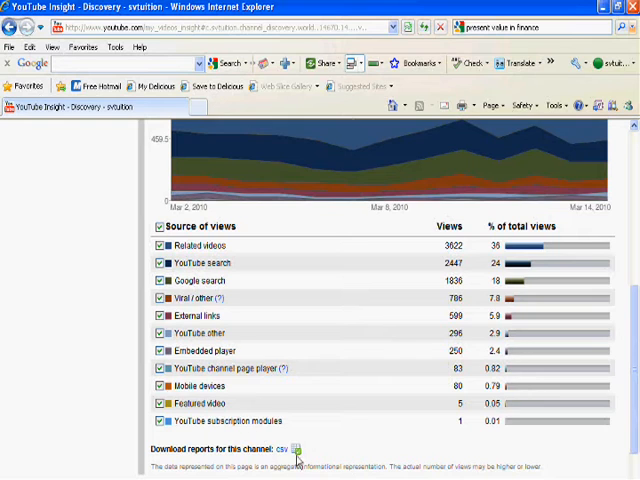
{"action": "mouse_move", "coordinate": [296, 448]}
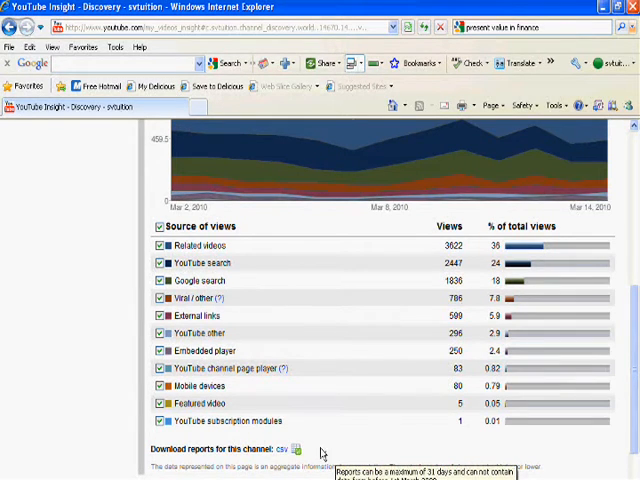